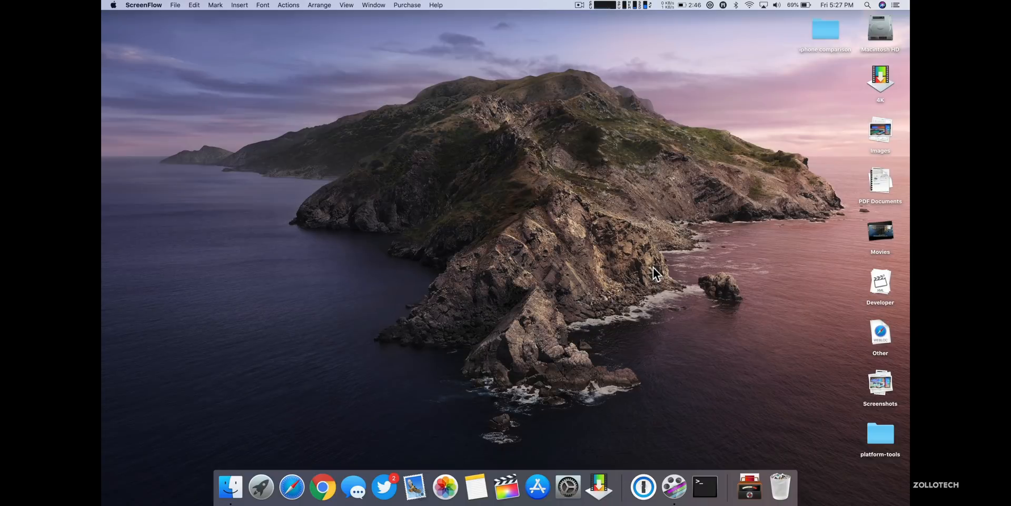
Step: Open a Finder window and go into Applications > Utilities
left_click(230, 486)
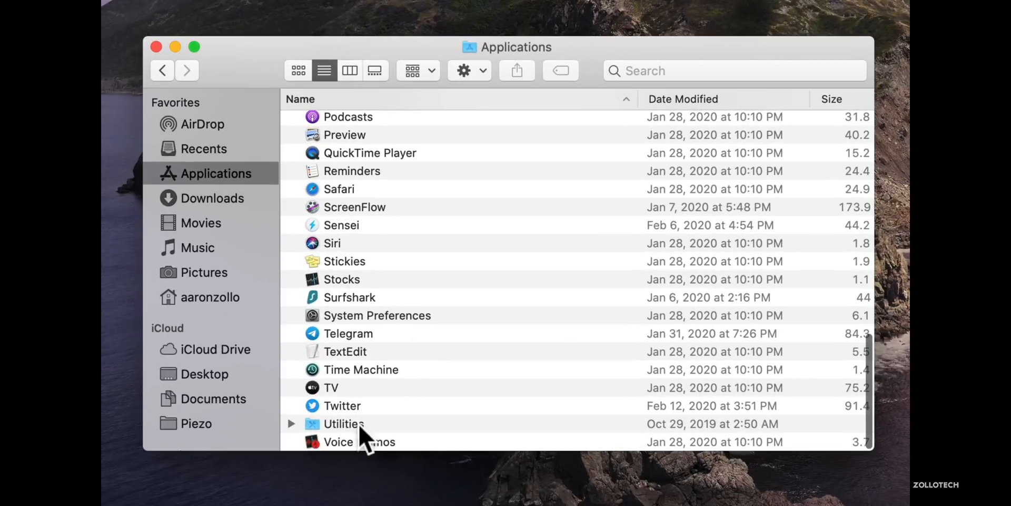
double_click(344, 423)
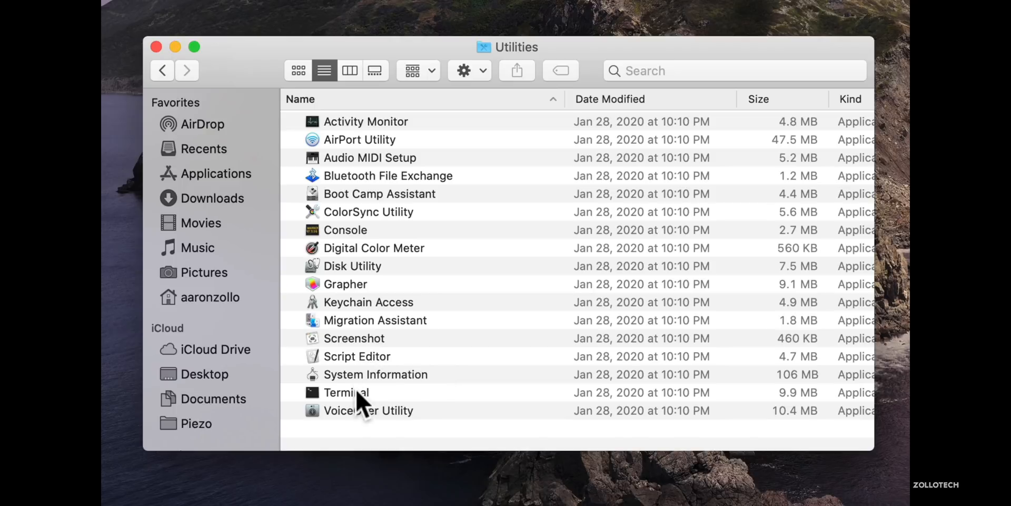
mouse_move(364, 403)
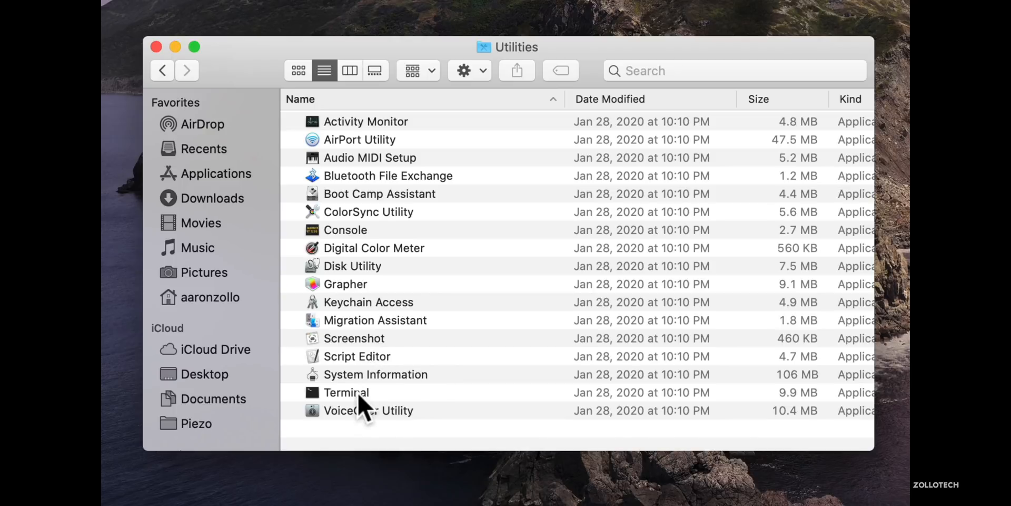
Step: Launch Terminal and run 'sudo nvram StartupMute=%00' up to the password prompt
double_click(345, 391)
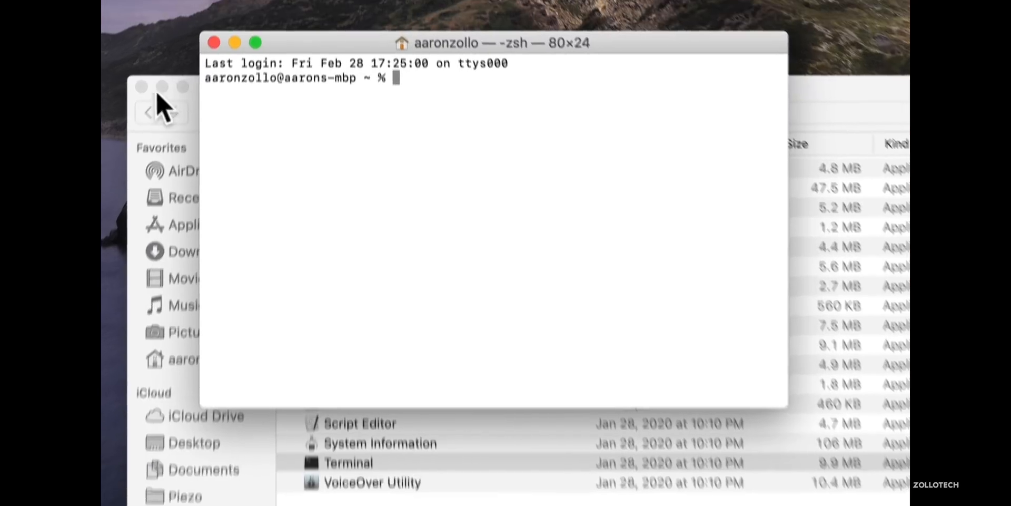
type("sudo nvram StartupMute=%00")
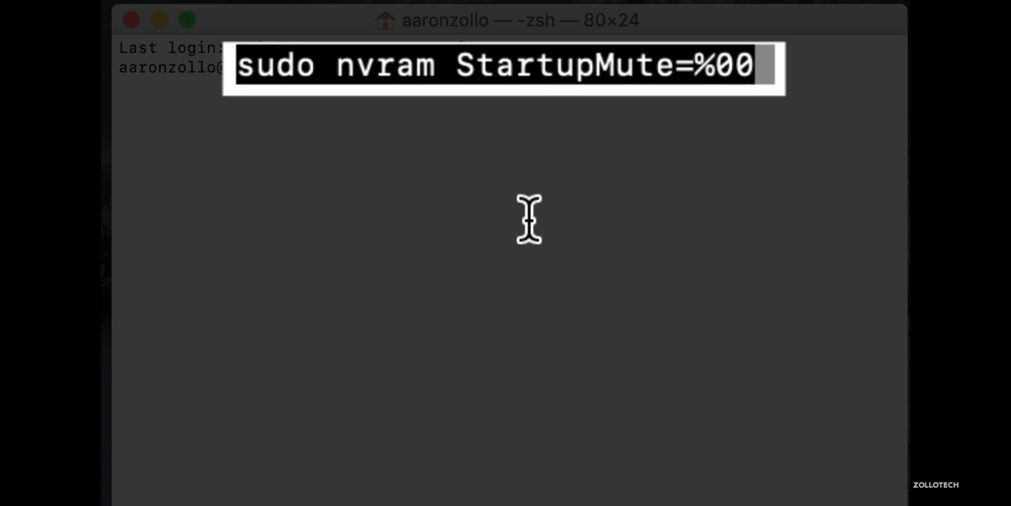
key("Return")
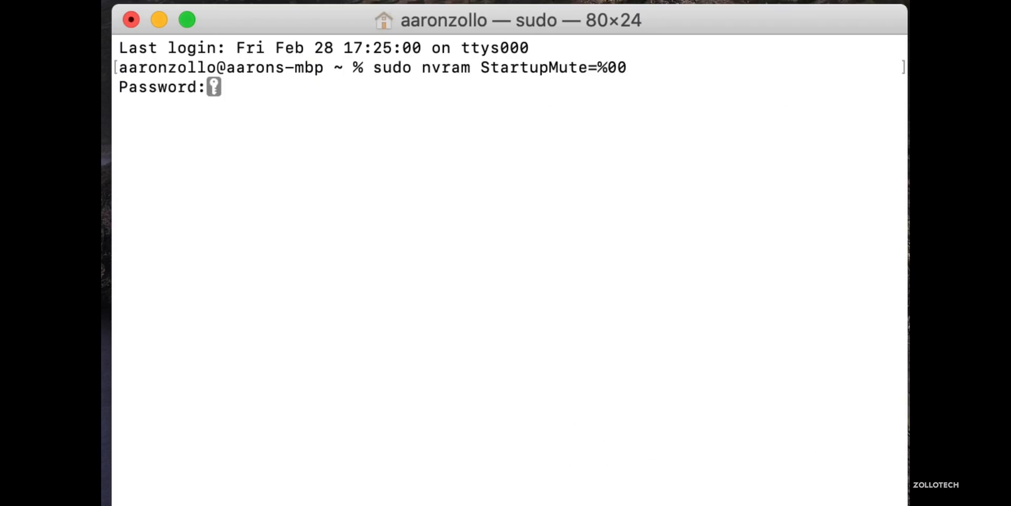
Step: Submit the password, then re-enter 'sudo nvram StartupMute=%00' at the new prompt
key("Return")
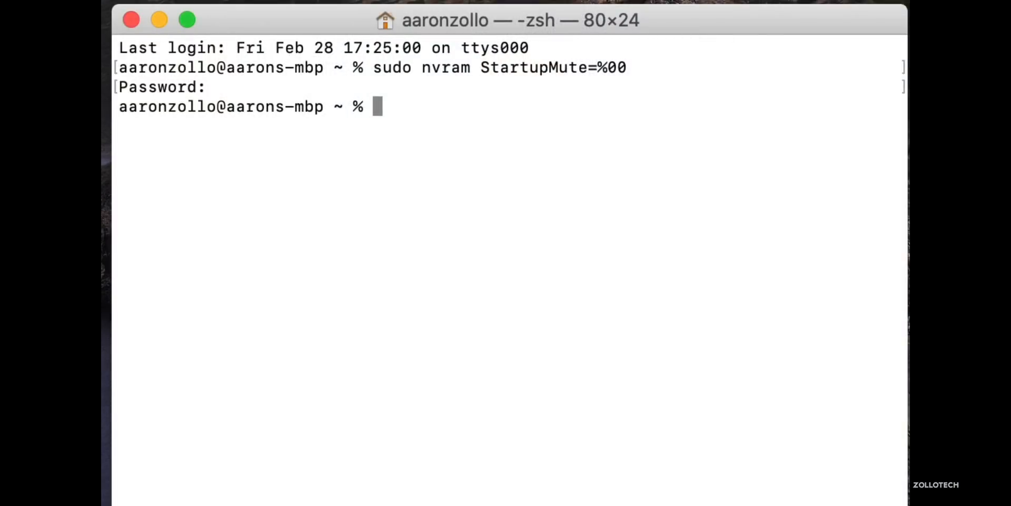
type("sudo nvram StartupMute=%00")
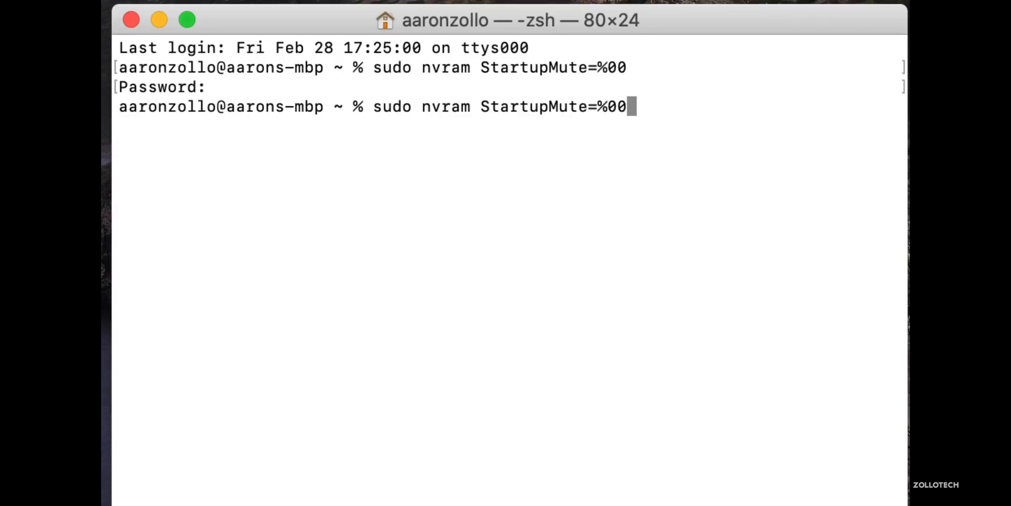